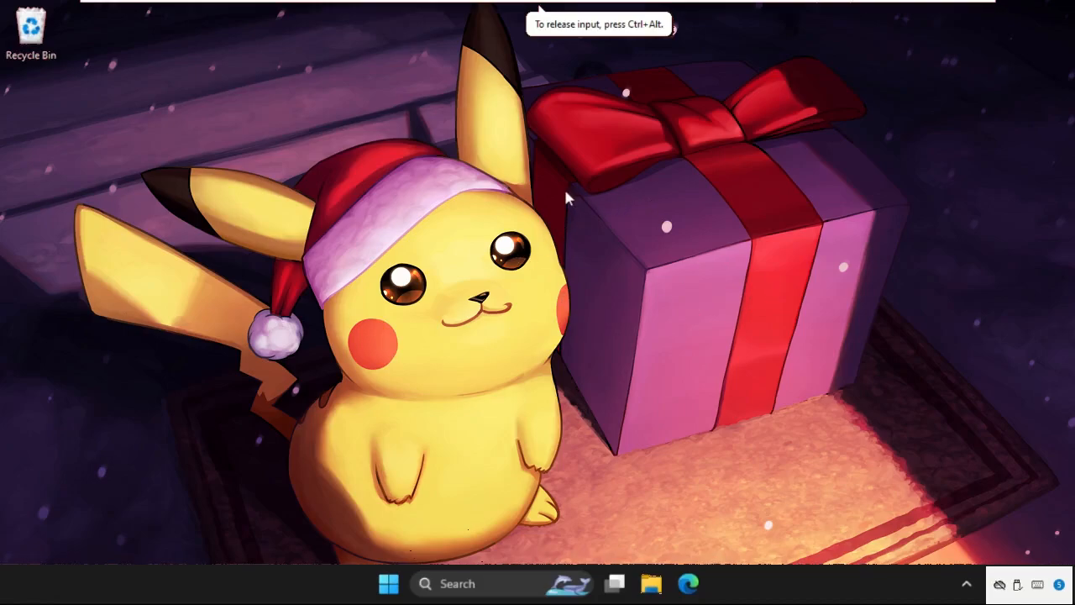
mouse_move(243, 148)
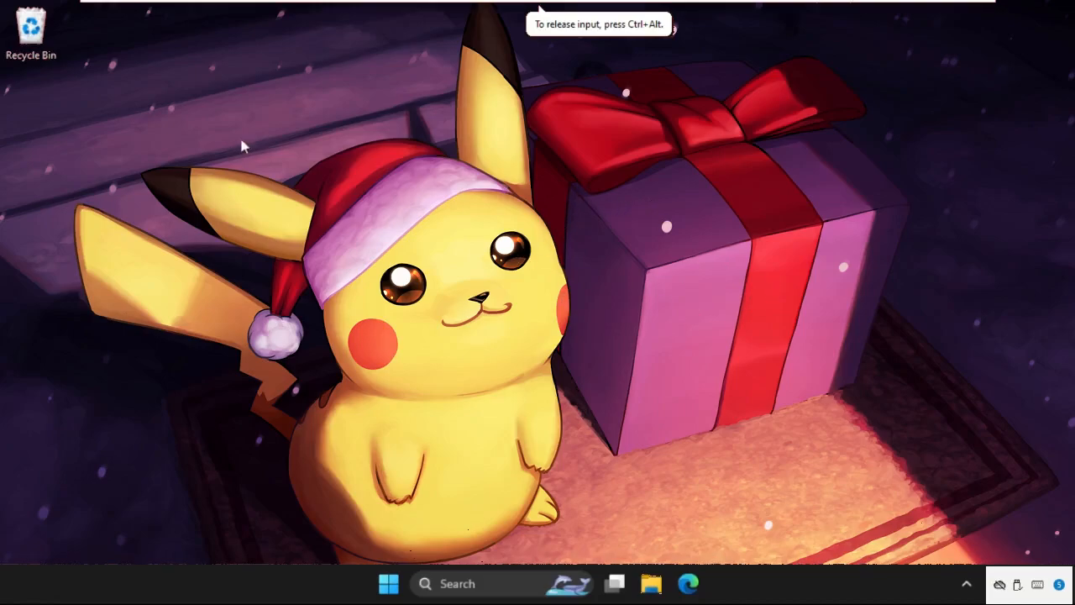
mouse_move(608, 331)
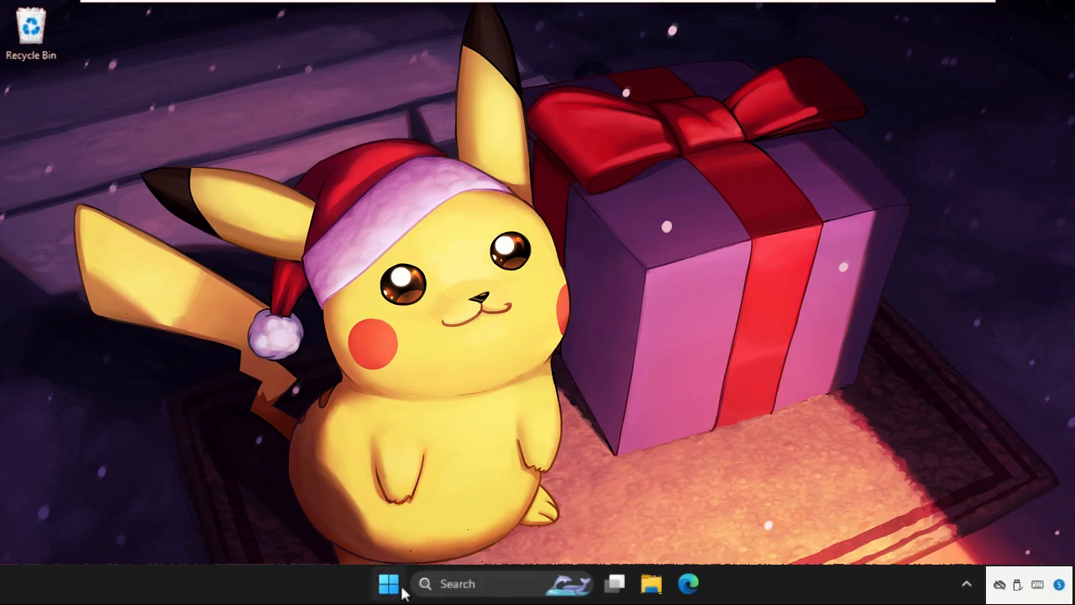
- Reach the Privacy & security page in Settings with the Windows permissions list in view
right_click(388, 583)
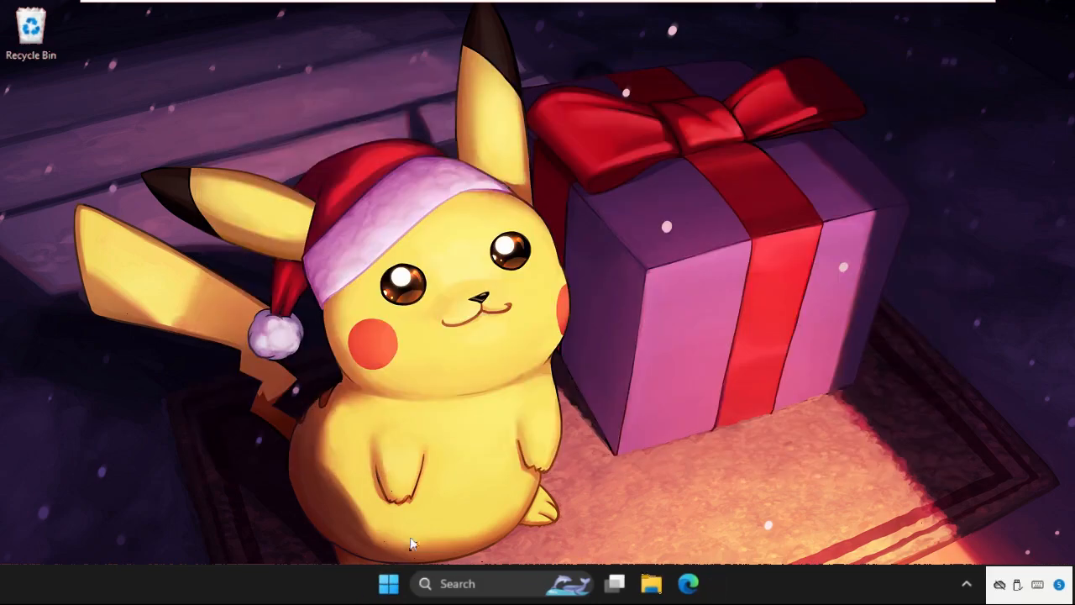
mouse_move(354, 412)
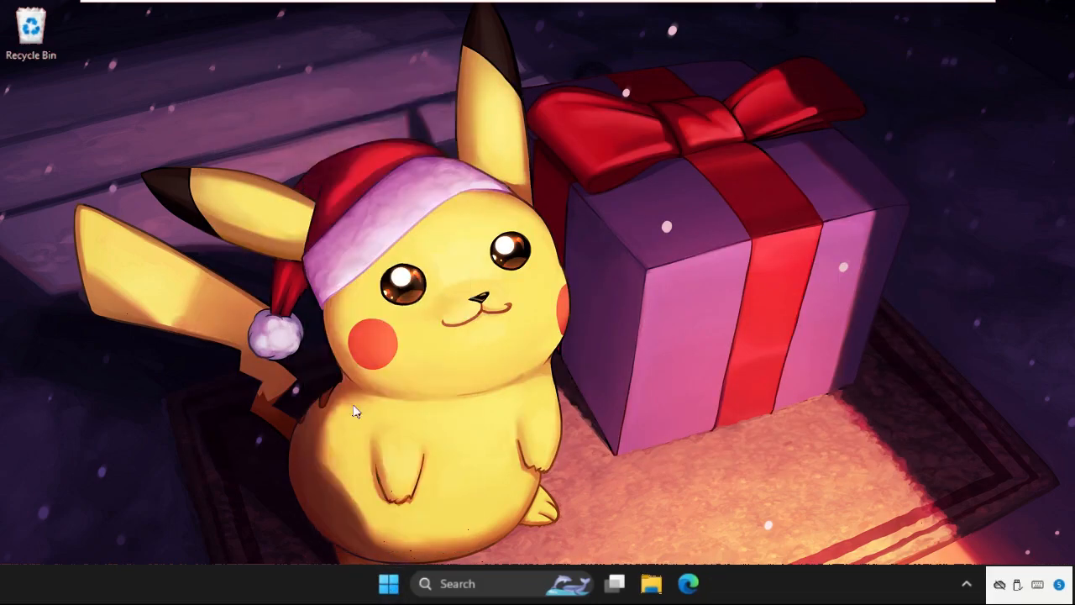
click(707, 583)
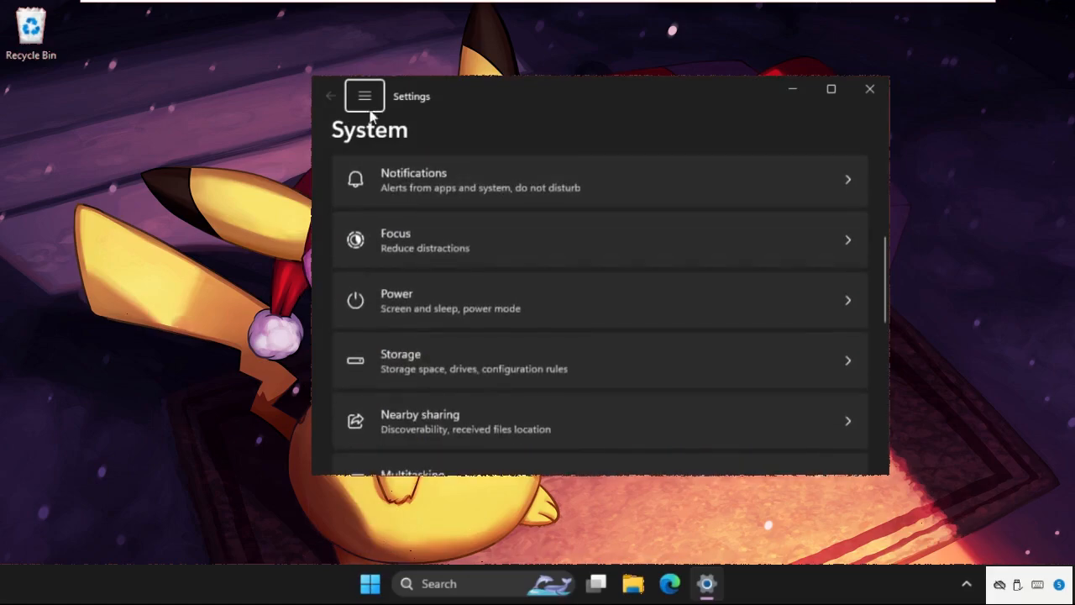
click(364, 95)
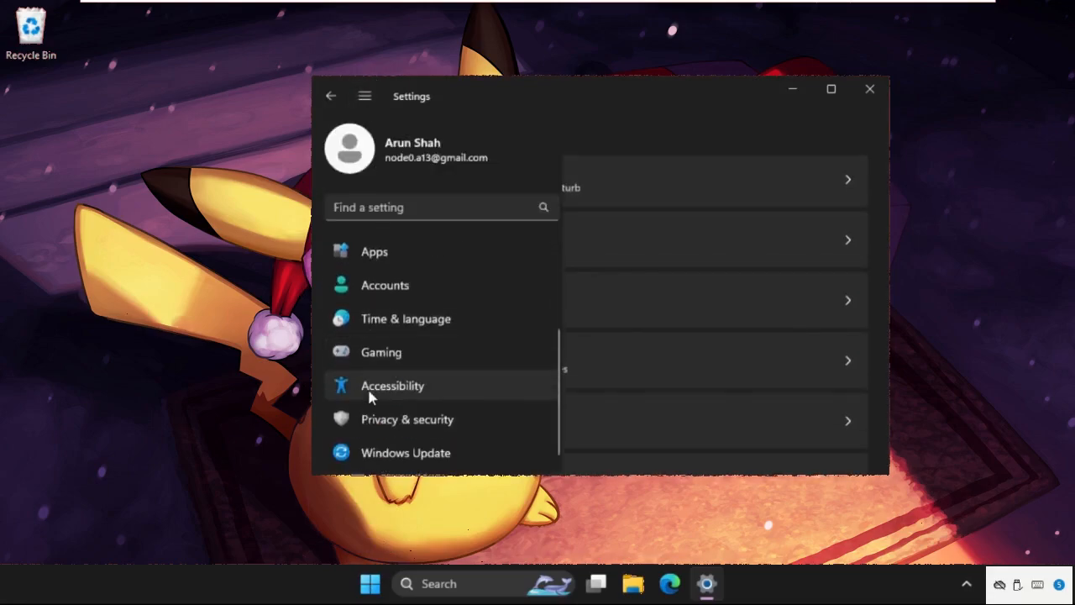
click(407, 420)
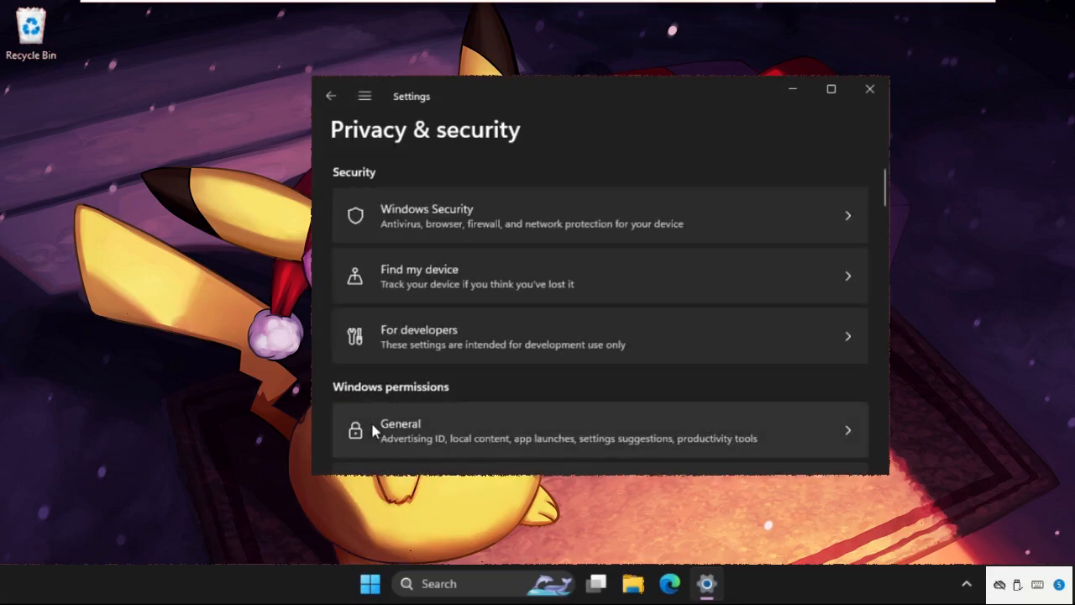
scroll(down, 3)
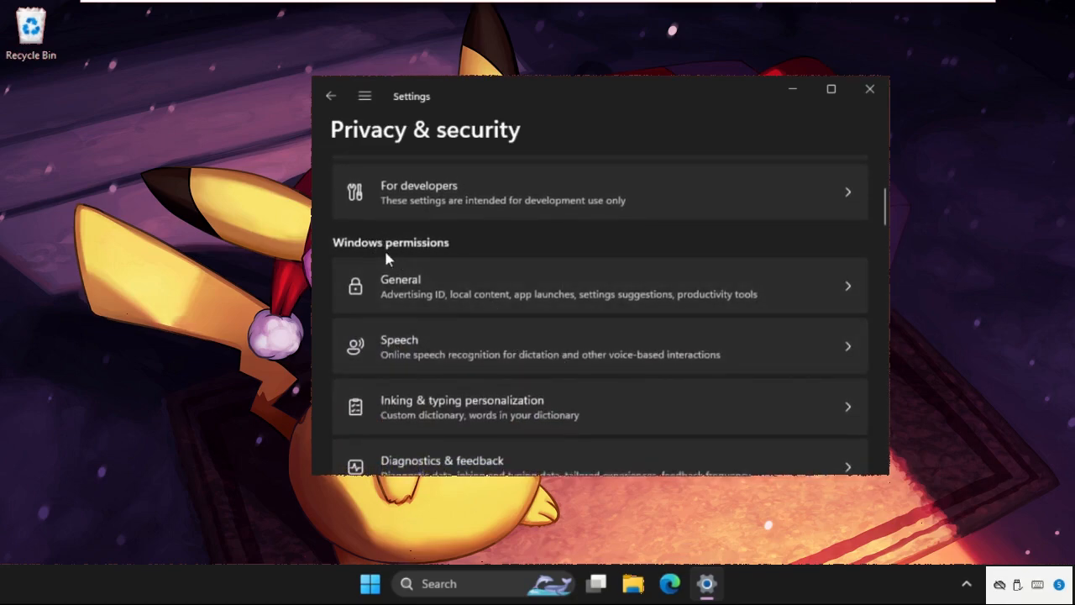
mouse_move(569, 314)
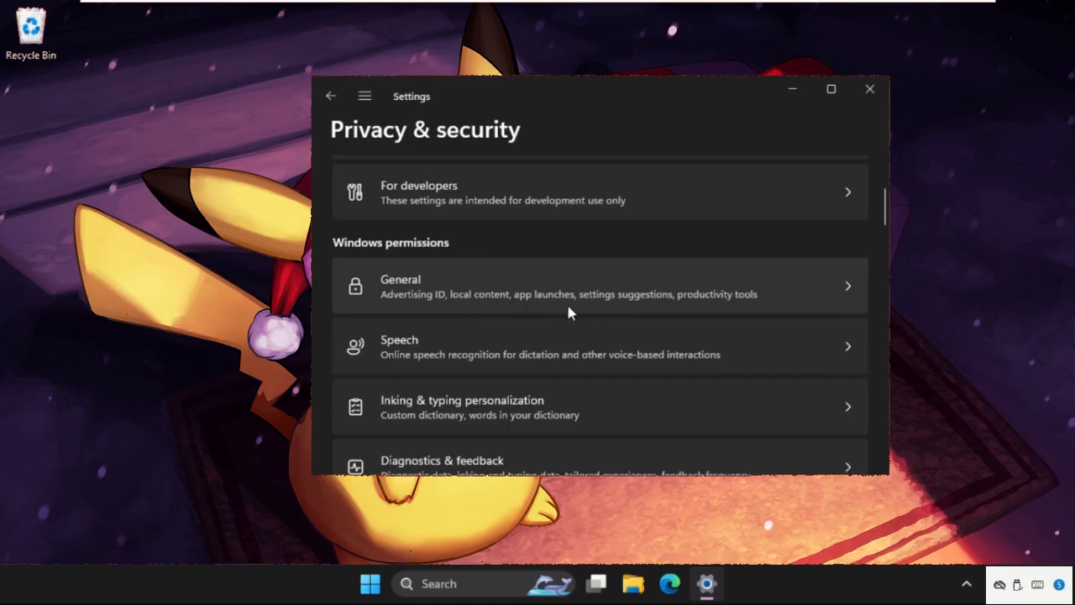
- Confirm the General privacy toggles and online speech recognition are Off, returning to the list
click(567, 286)
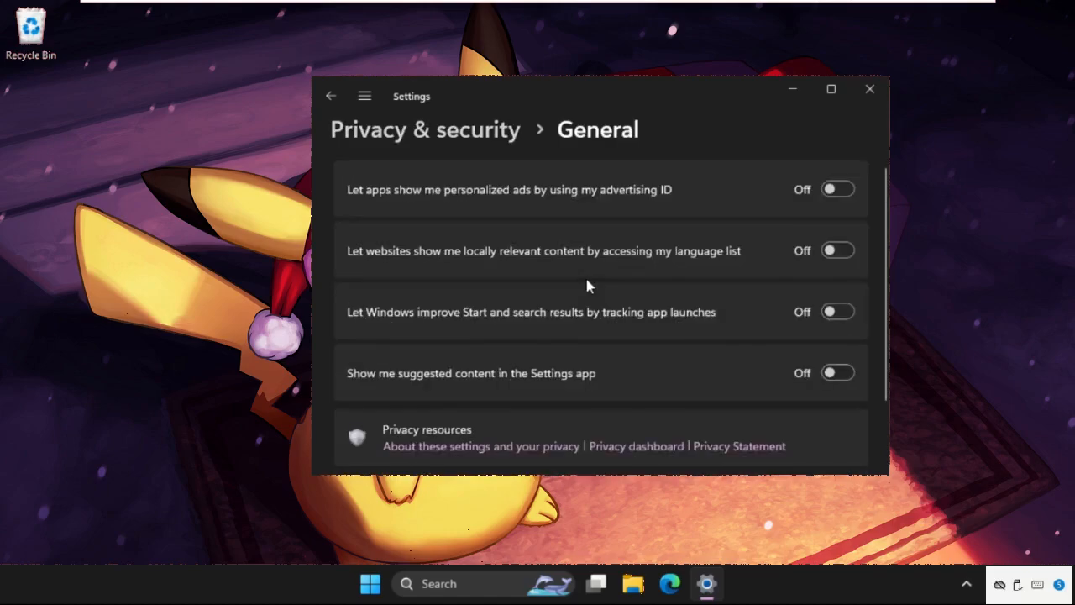
mouse_move(836, 188)
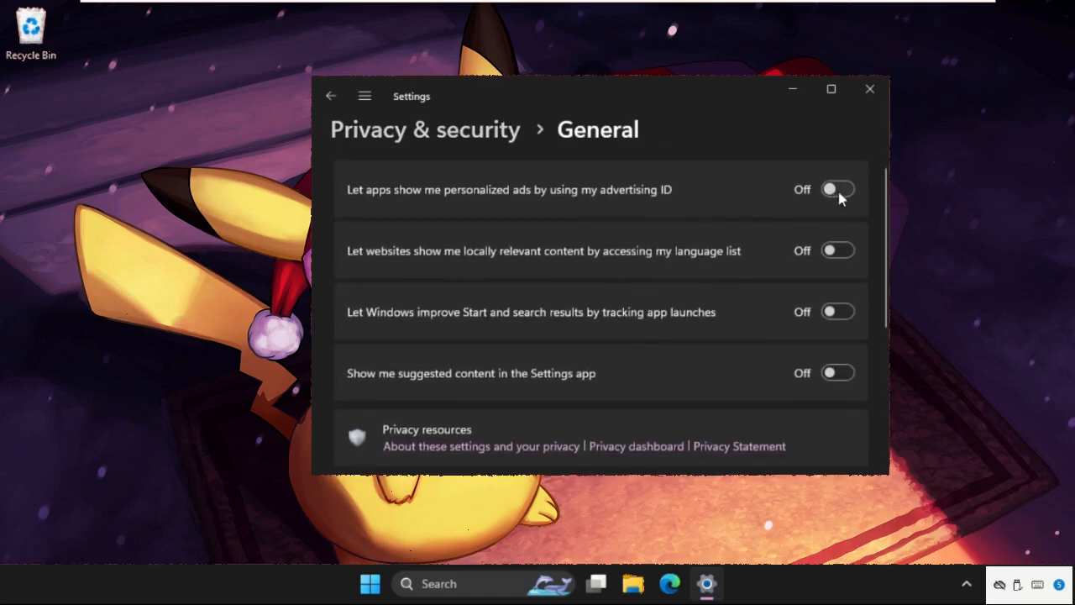
mouse_move(836, 311)
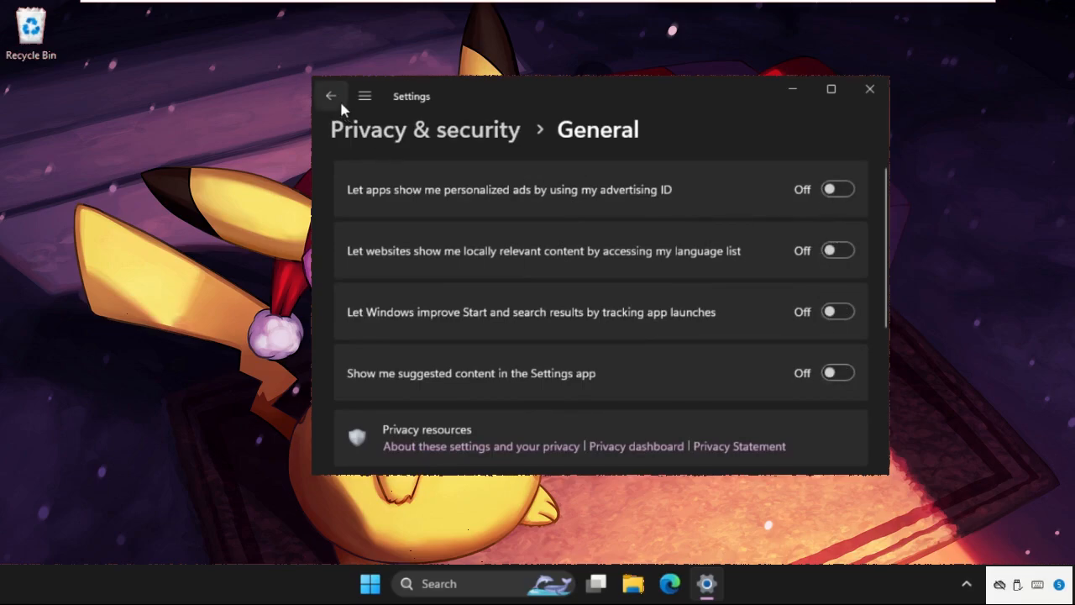
click(329, 94)
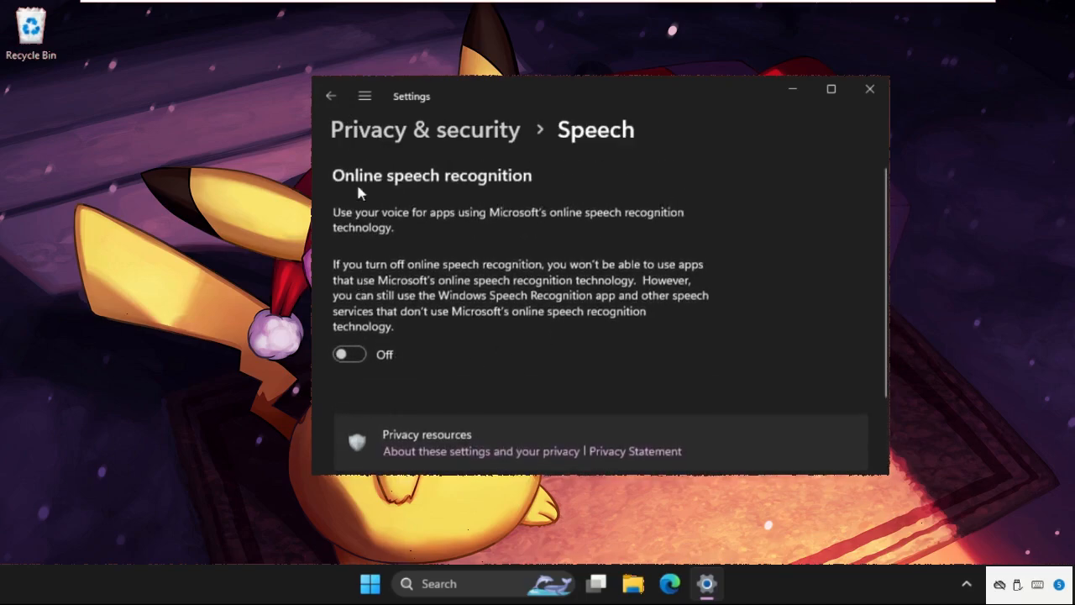
click(329, 96)
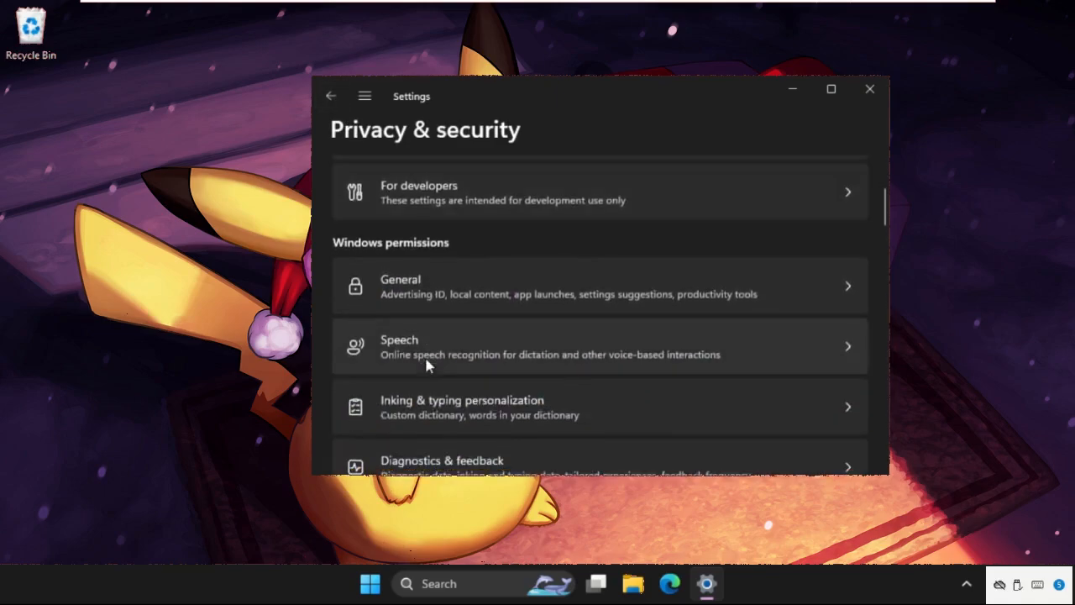
- Confirm optional diagnostic data is Off under Diagnostics & feedback and return to the list
scroll(down, 3)
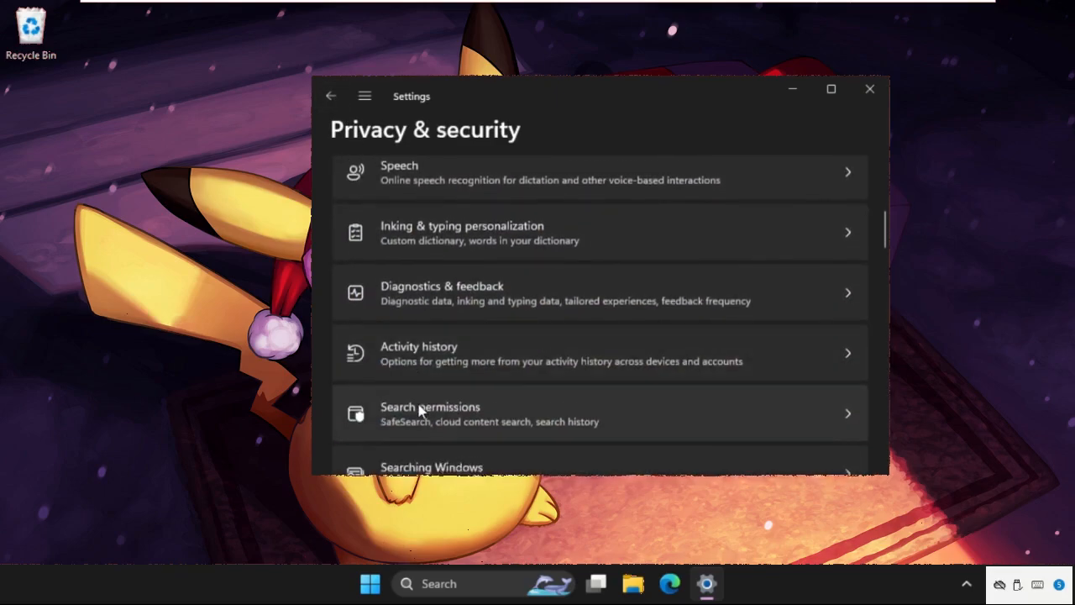
click(442, 286)
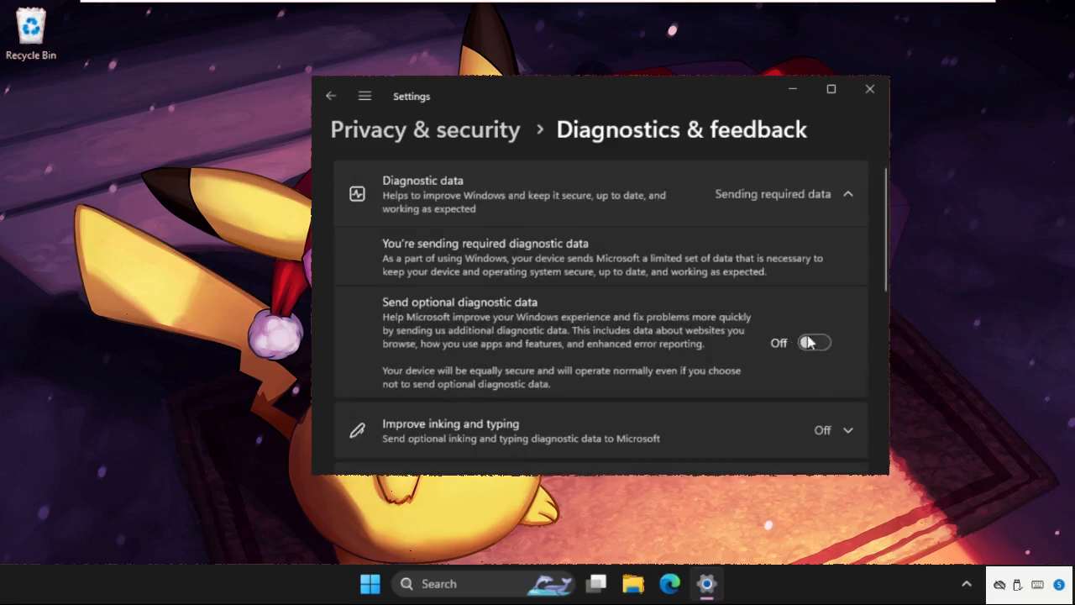
click(329, 95)
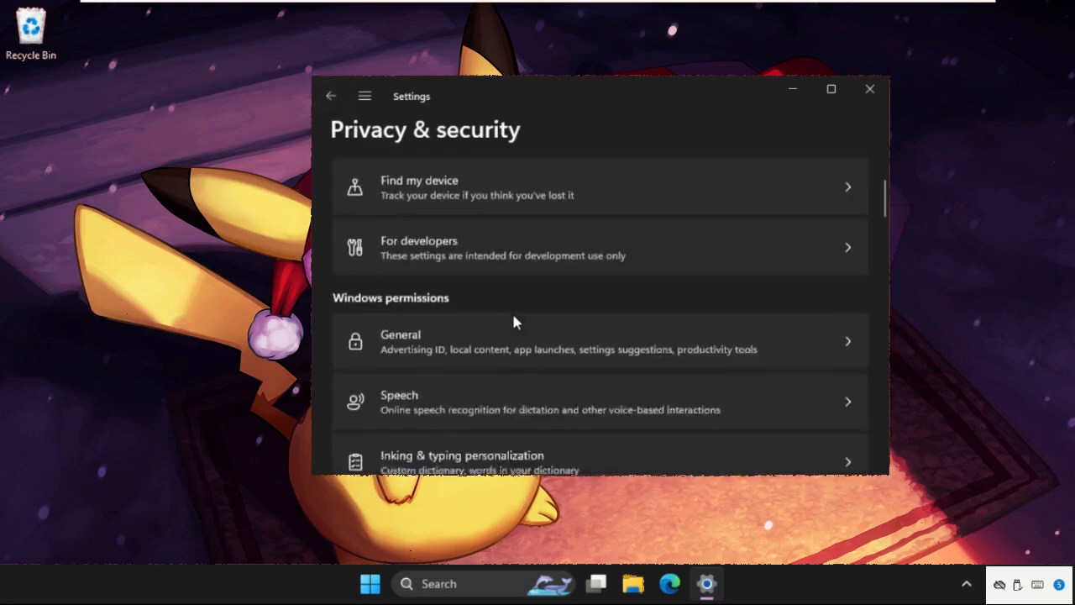
scroll(down, 3)
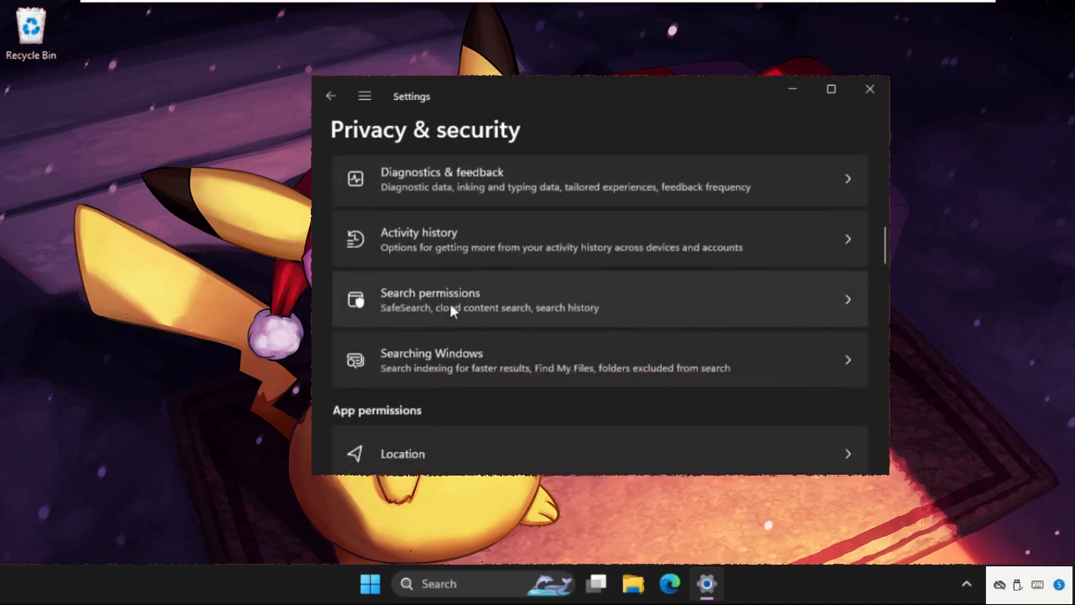
- Switch Search history on this device to Off under Search permissions and return to the overview
click(430, 299)
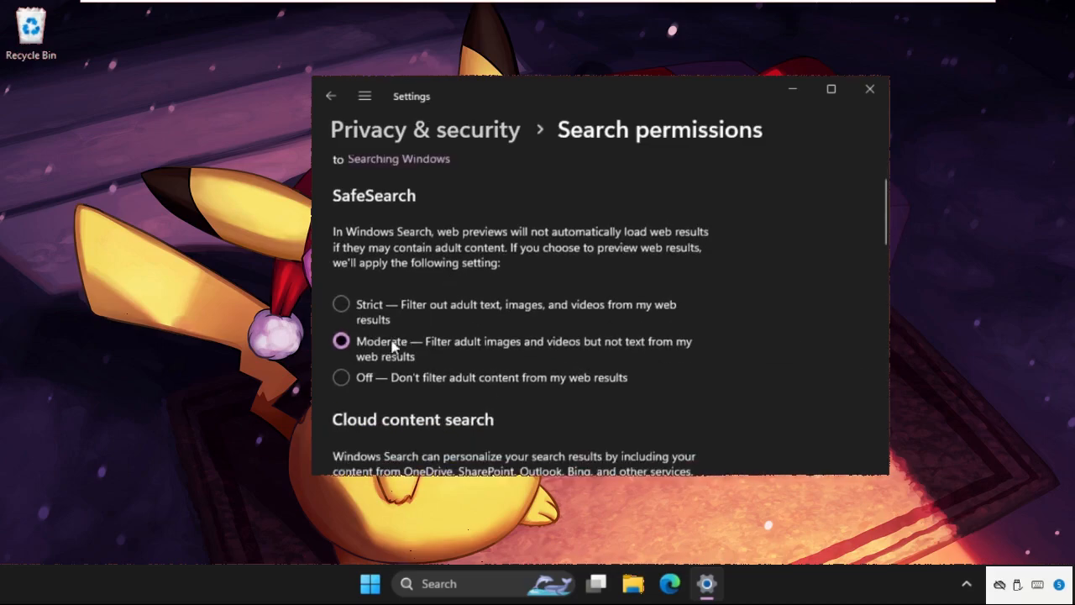
mouse_move(406, 353)
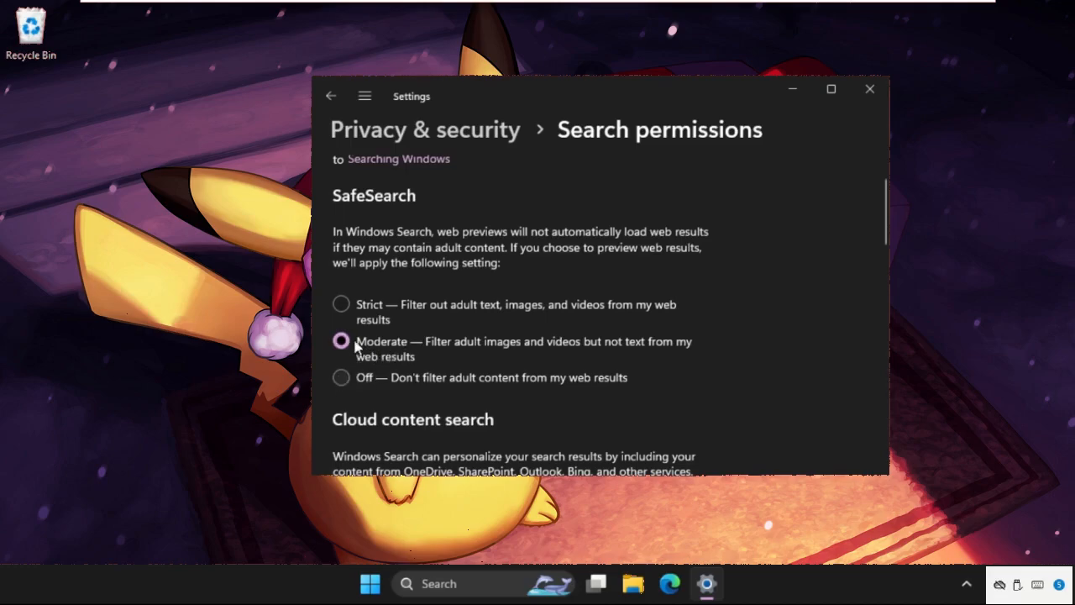
scroll(down, 3)
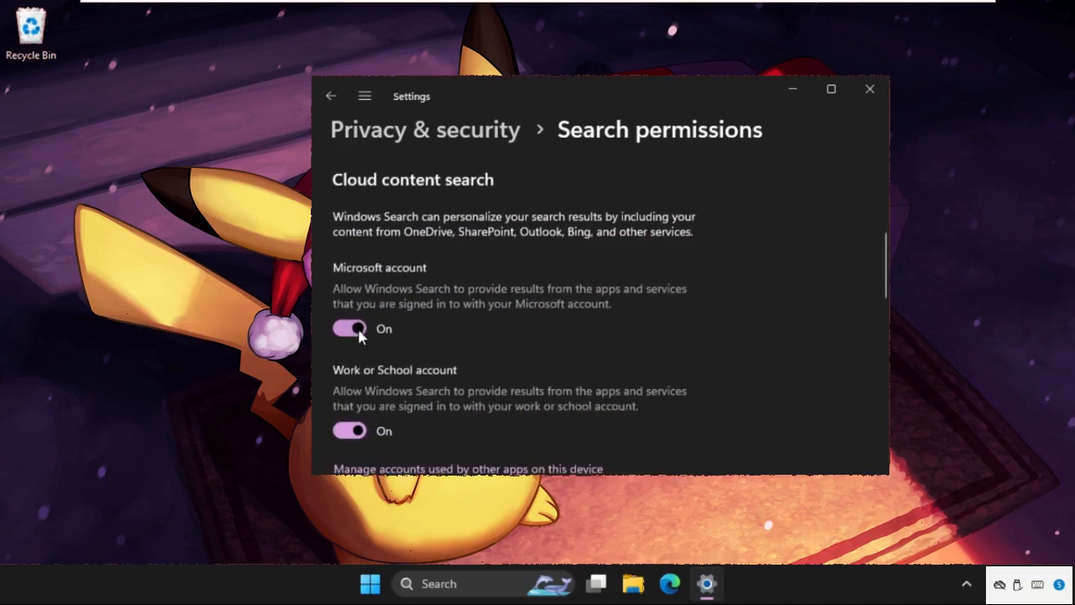
scroll(down, 3)
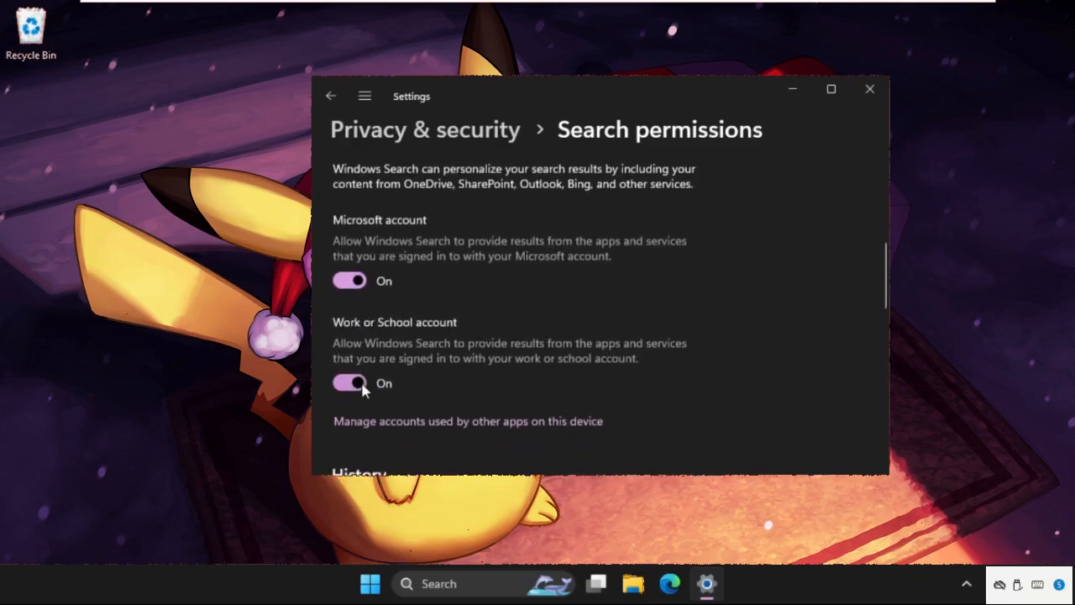
scroll(down, 3)
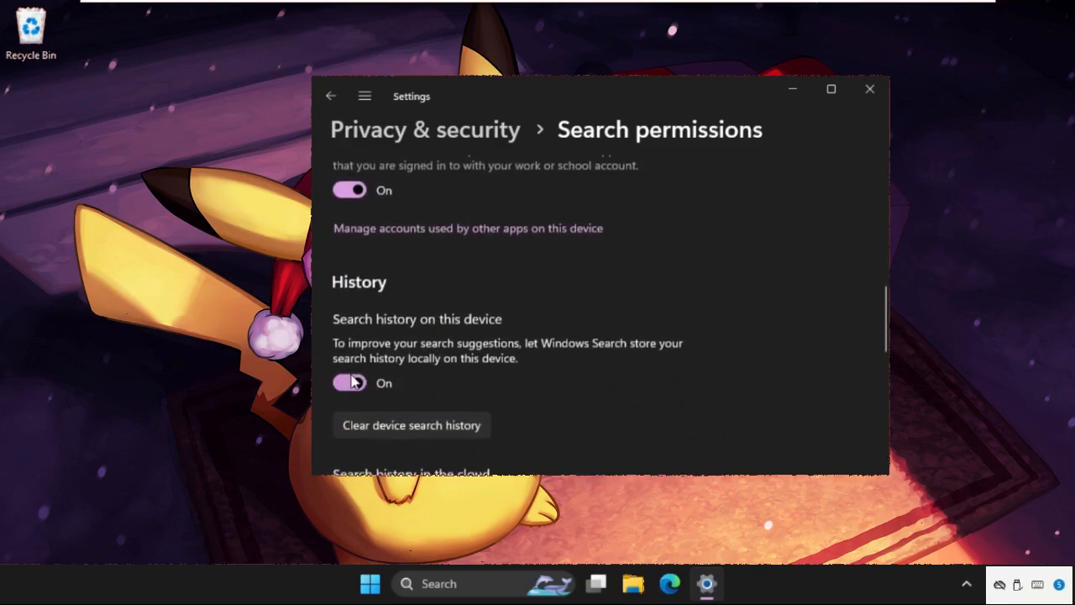
click(349, 383)
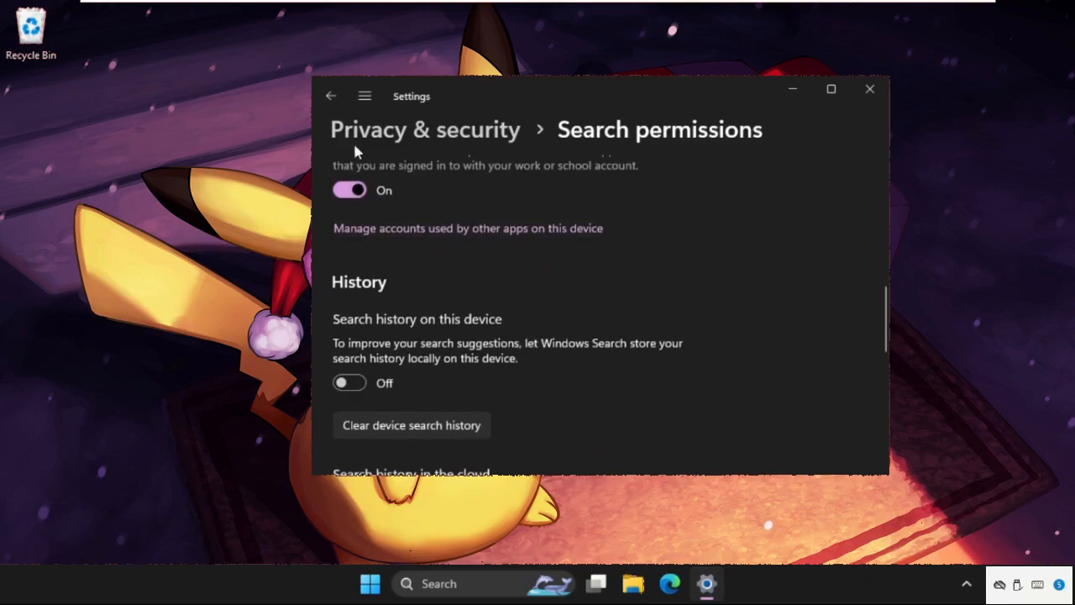
click(329, 94)
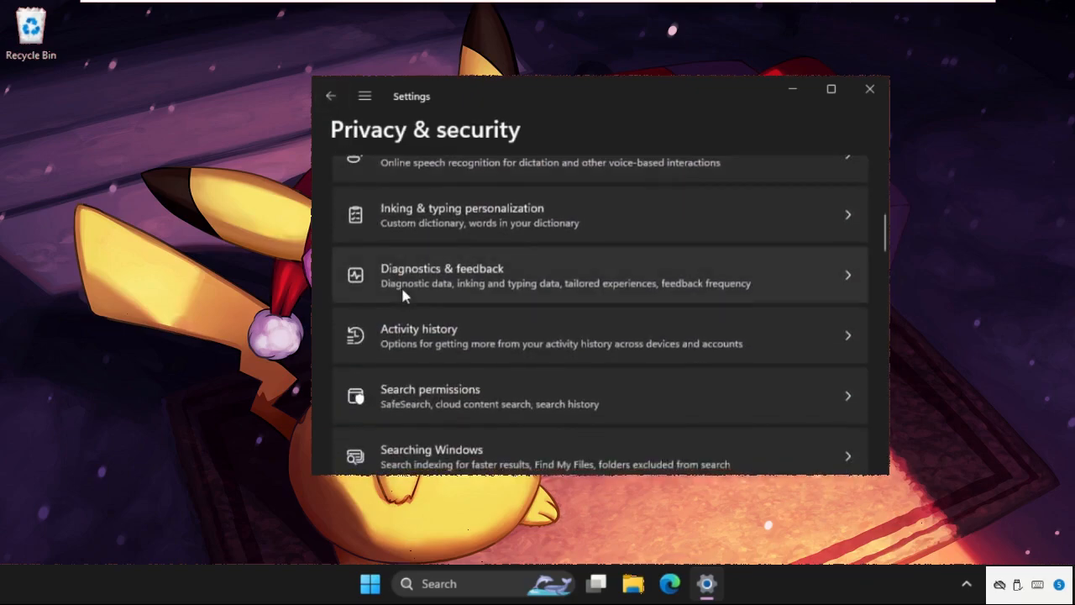
- Confirm Location services is Off and return to Privacy & security
scroll(down, 3)
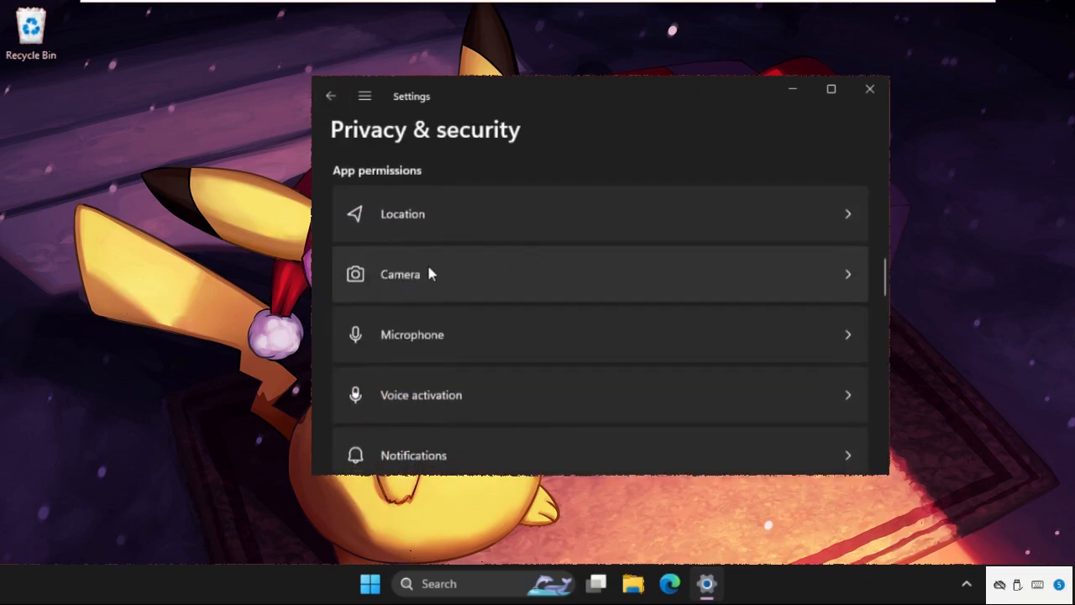
mouse_move(563, 232)
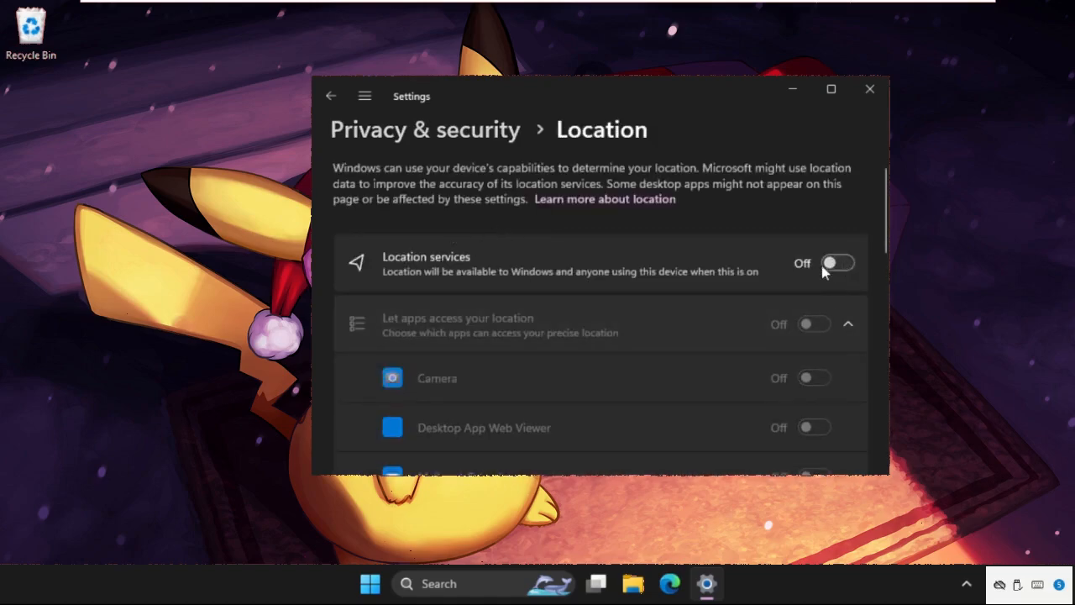
click(329, 96)
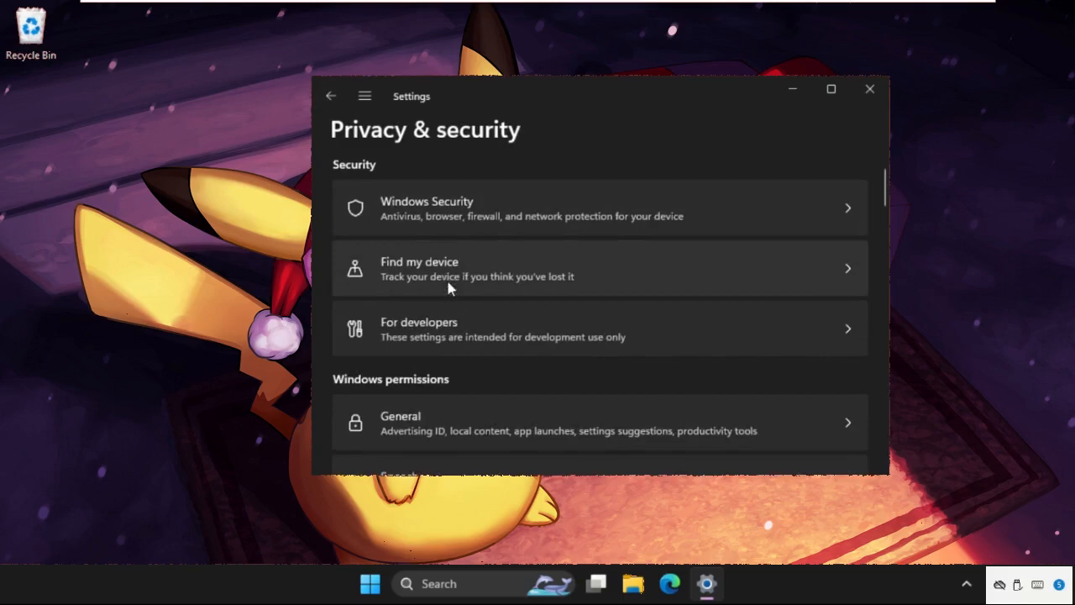
- Review the app permission categories down to Calendar, Email and Tasks
scroll(down, 3)
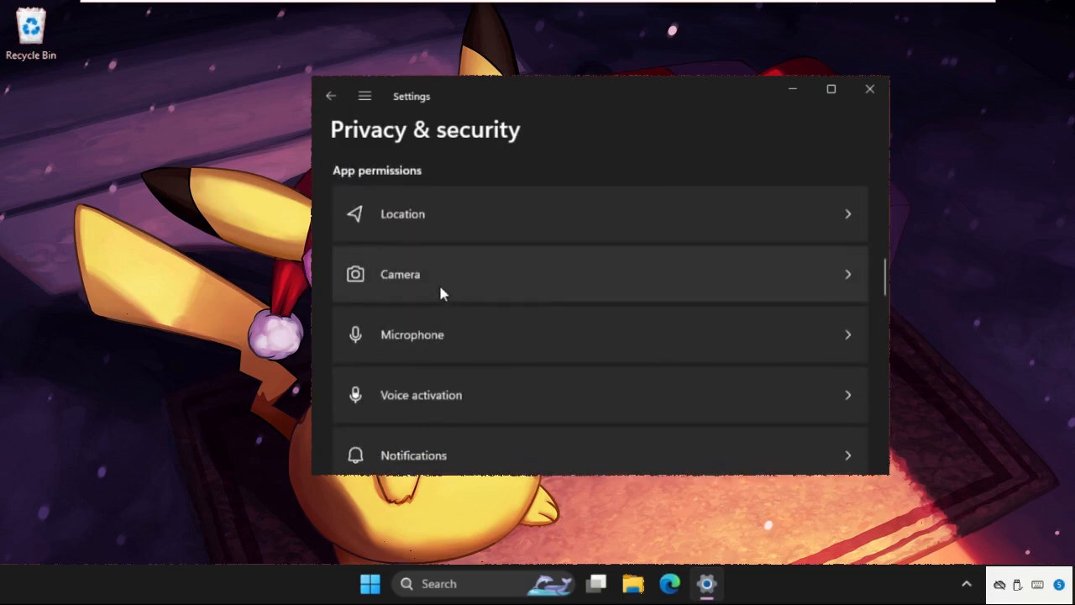
scroll(down, 3)
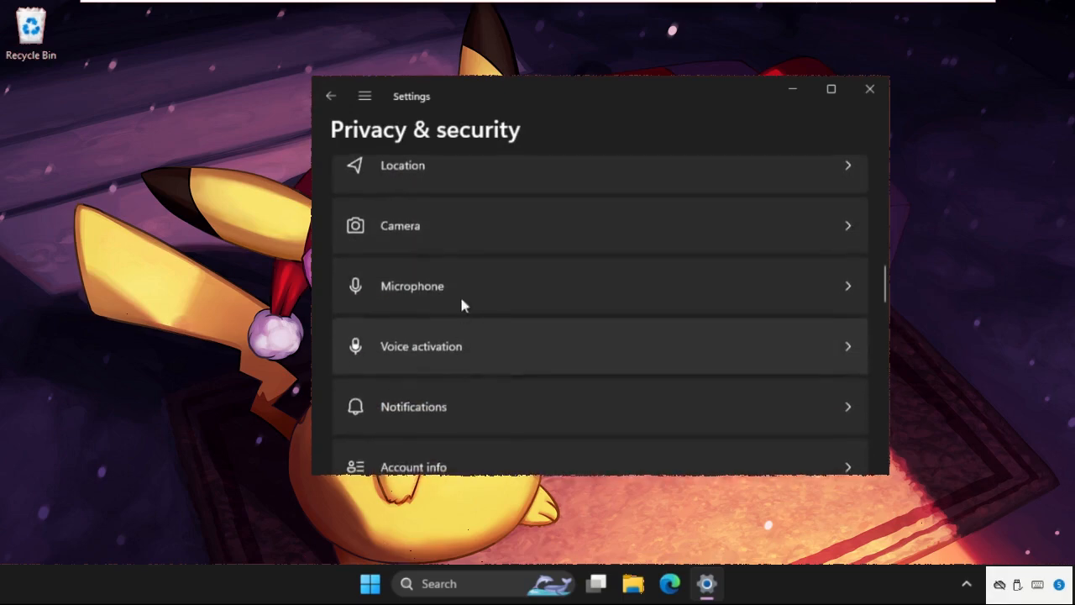
scroll(down, 3)
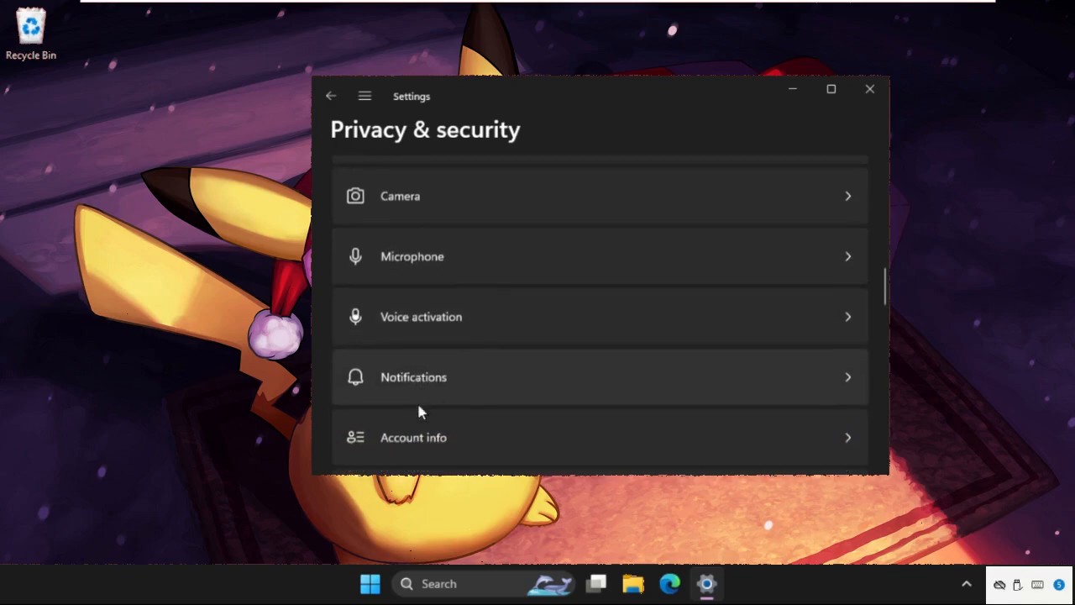
scroll(down, 3)
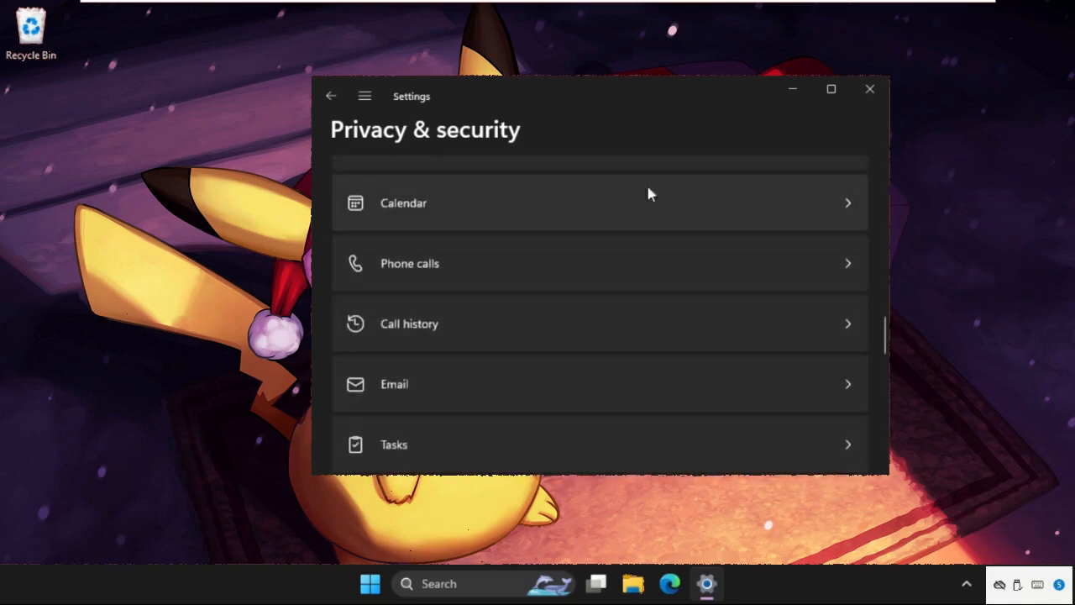
mouse_move(870, 89)
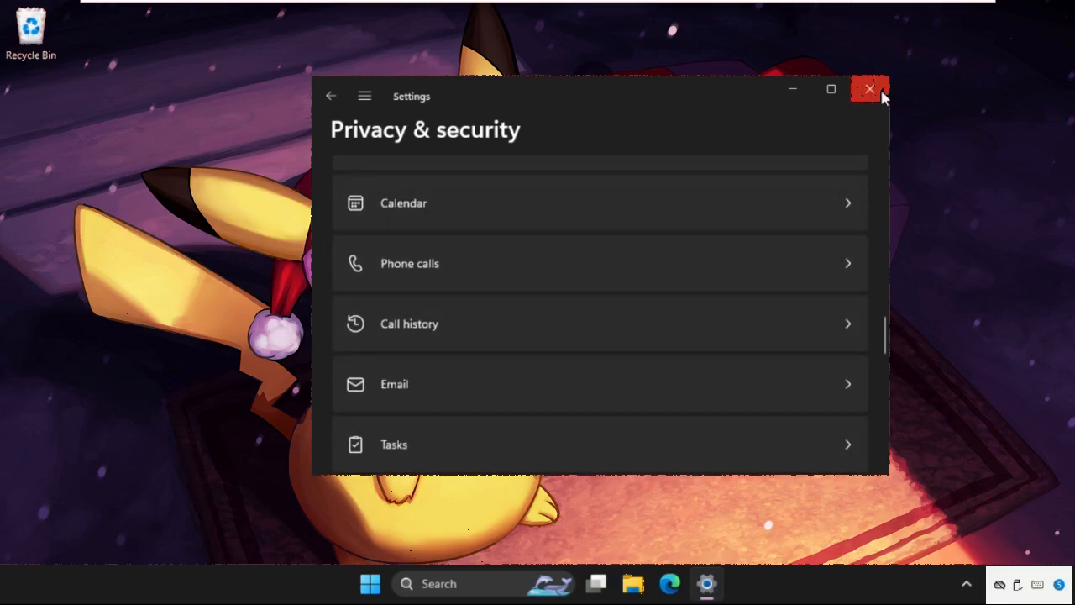
- Close Settings and reach Performance Options via sysdm.cpl's Advanced tab, choosing Custom visual effects
click(870, 89)
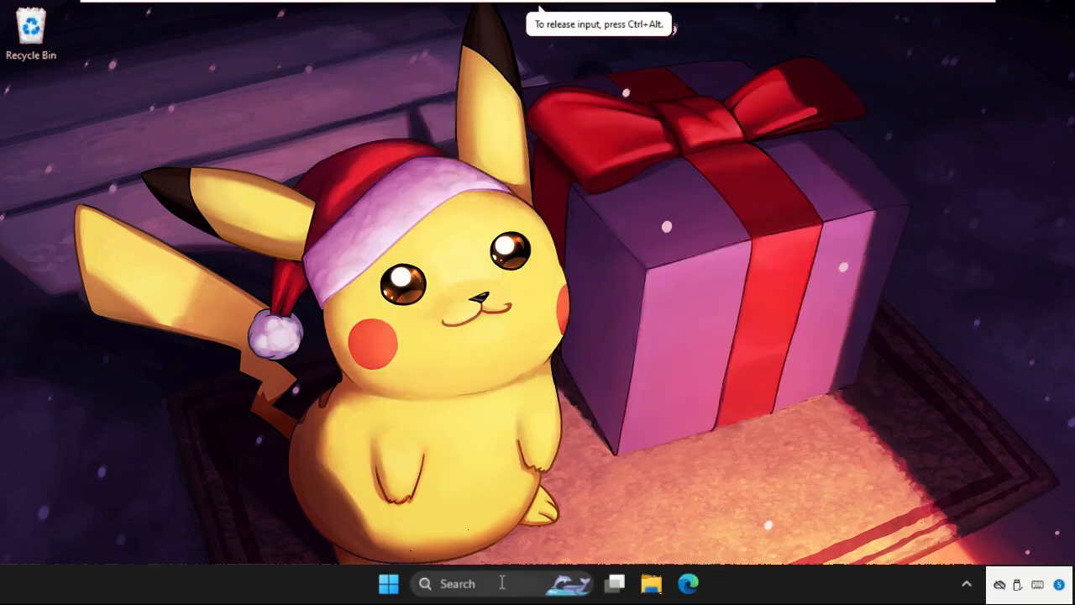
text(sysdm.cpl)
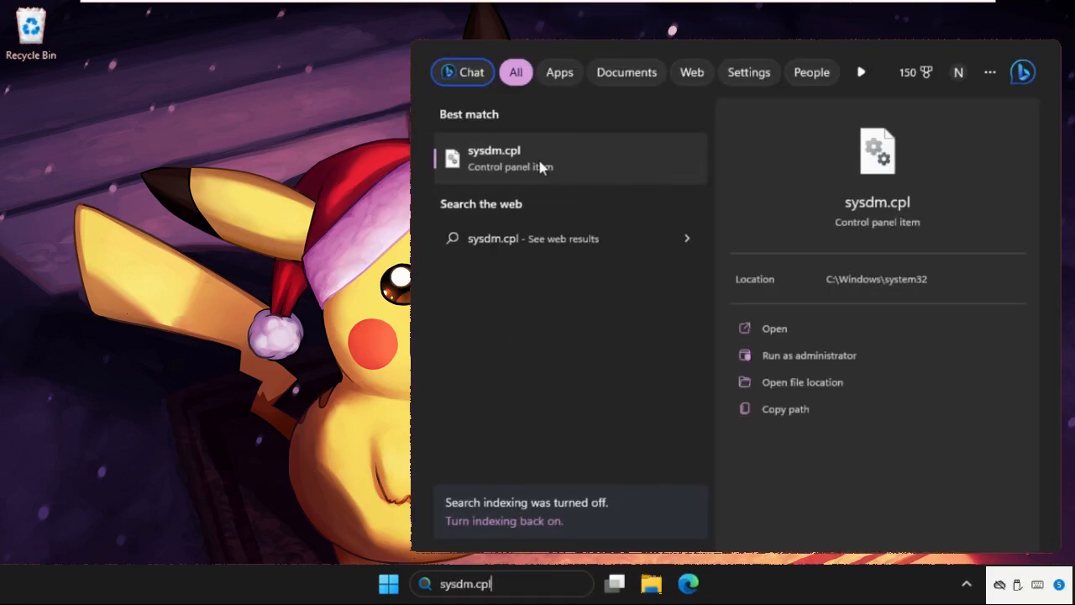
click(494, 158)
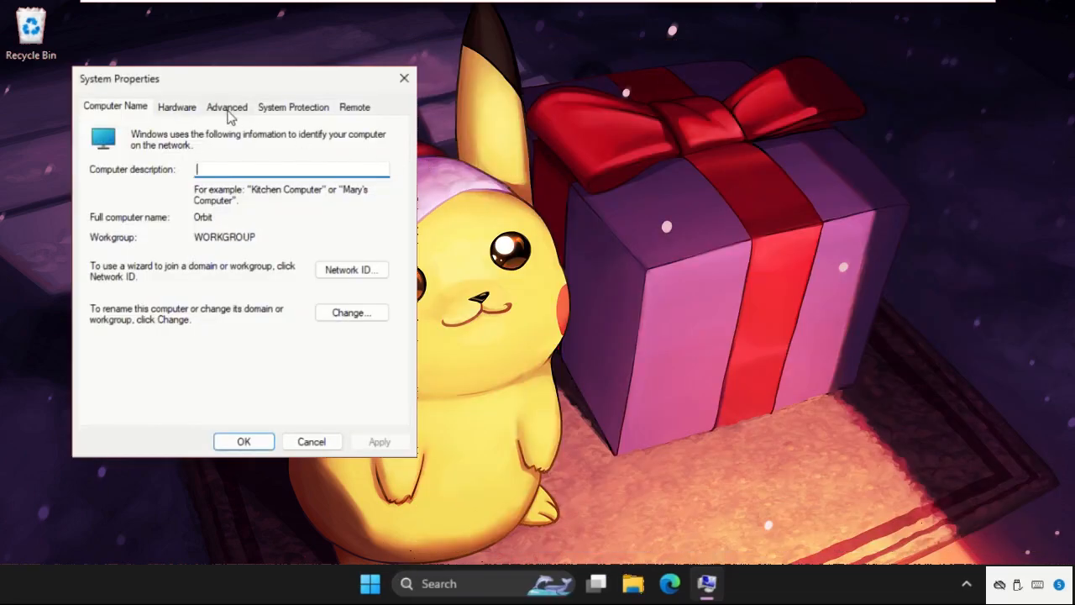
click(227, 108)
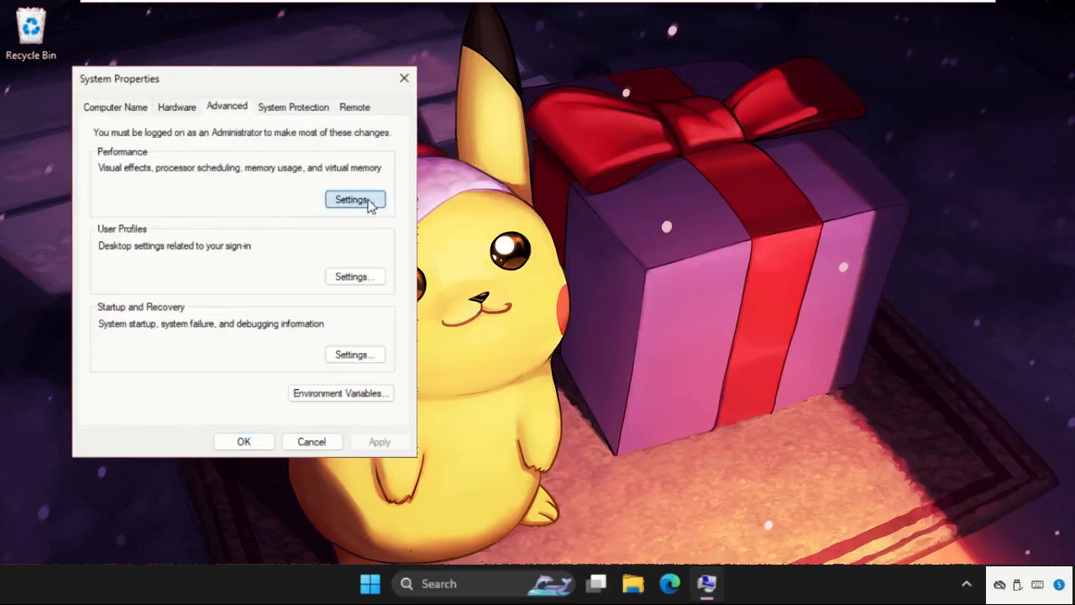
click(354, 198)
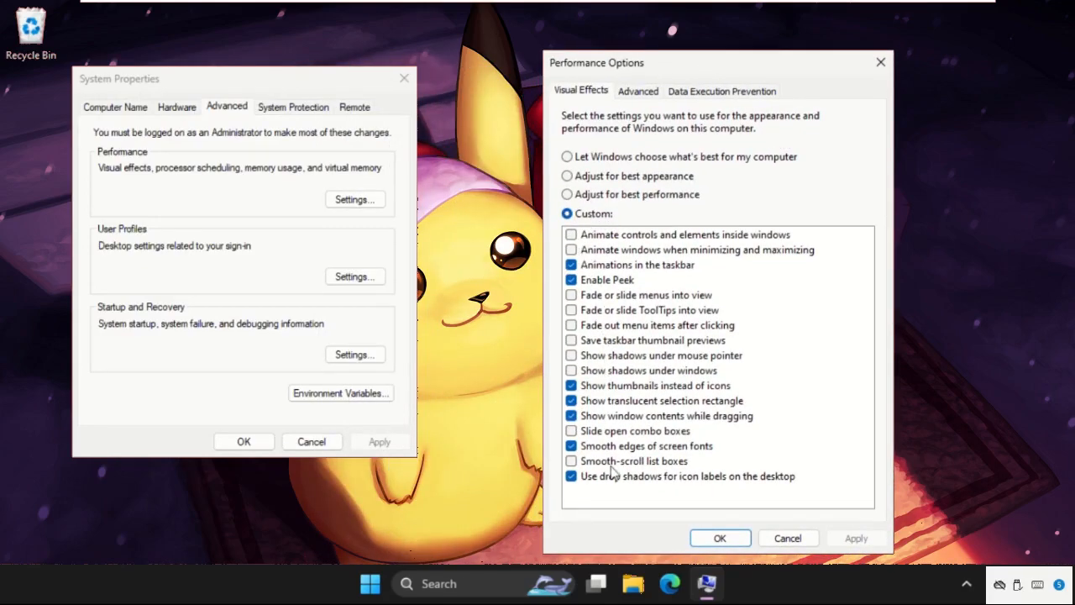
mouse_move(625, 295)
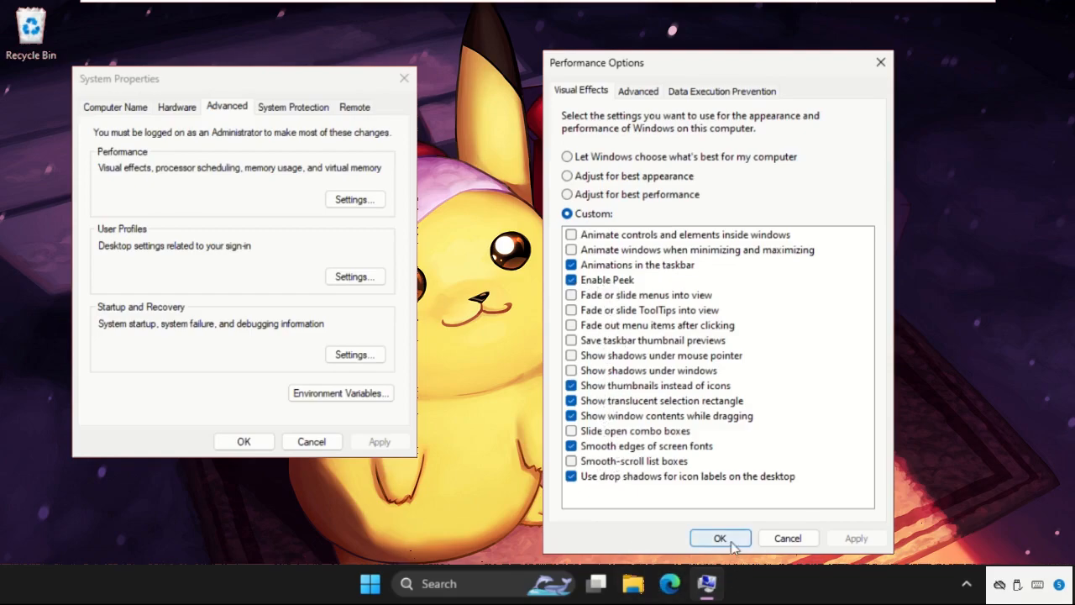
- Apply the custom visual effects and launch Task Manager from Windows search
click(719, 537)
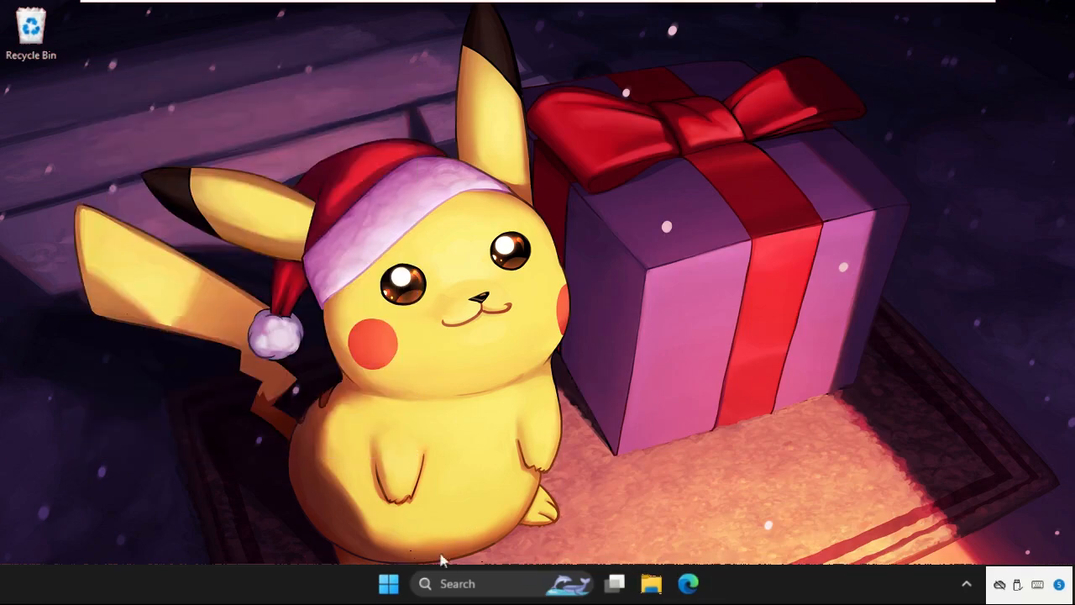
click(501, 583)
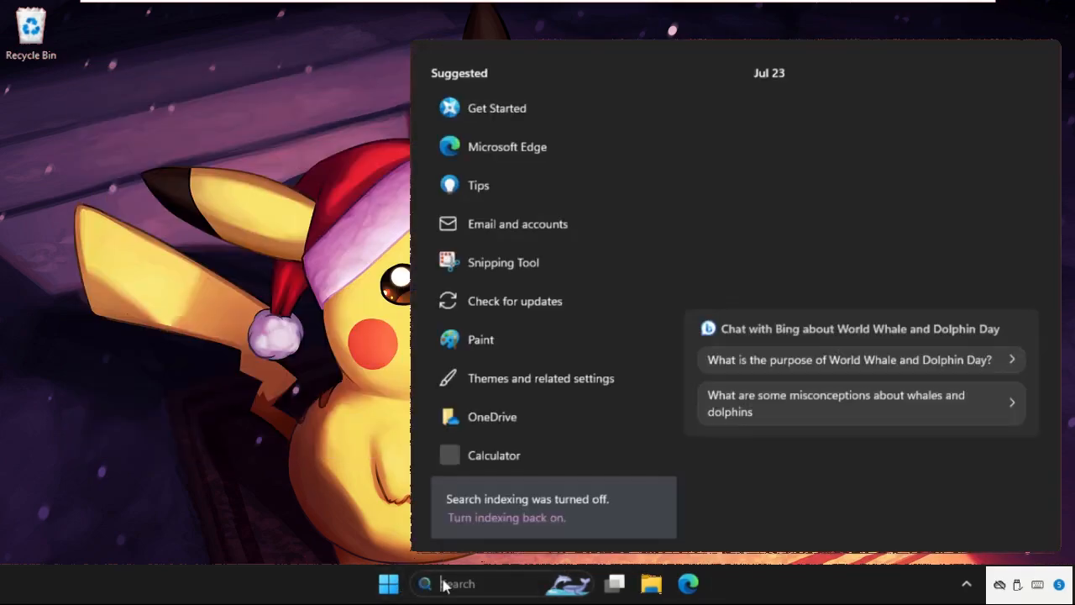
text(tad)
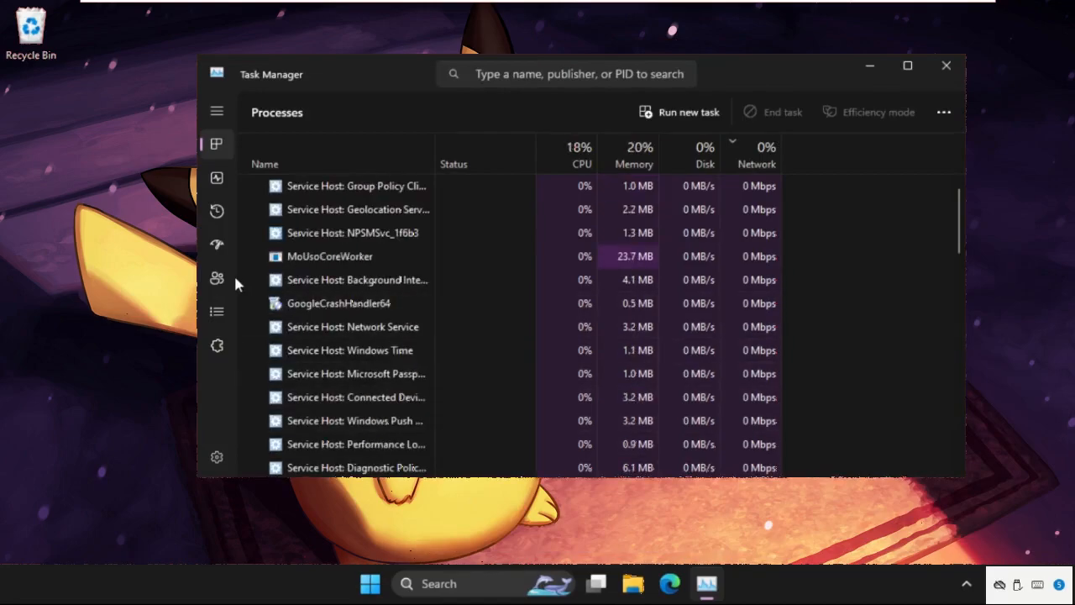
- Look through the running processes list, then close Task Manager
scroll(down, 3)
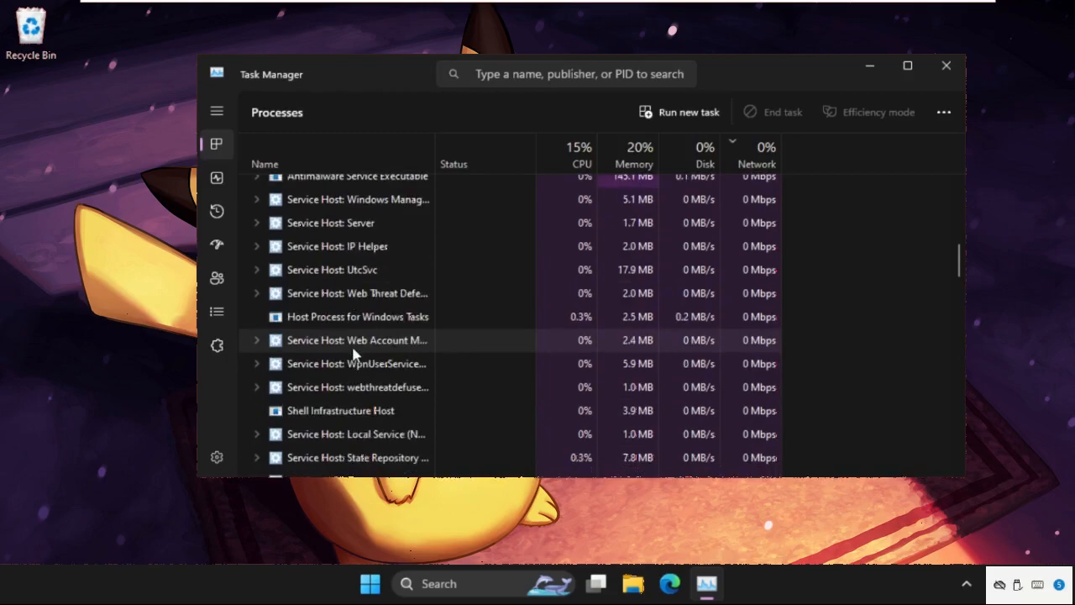
scroll(down, 3)
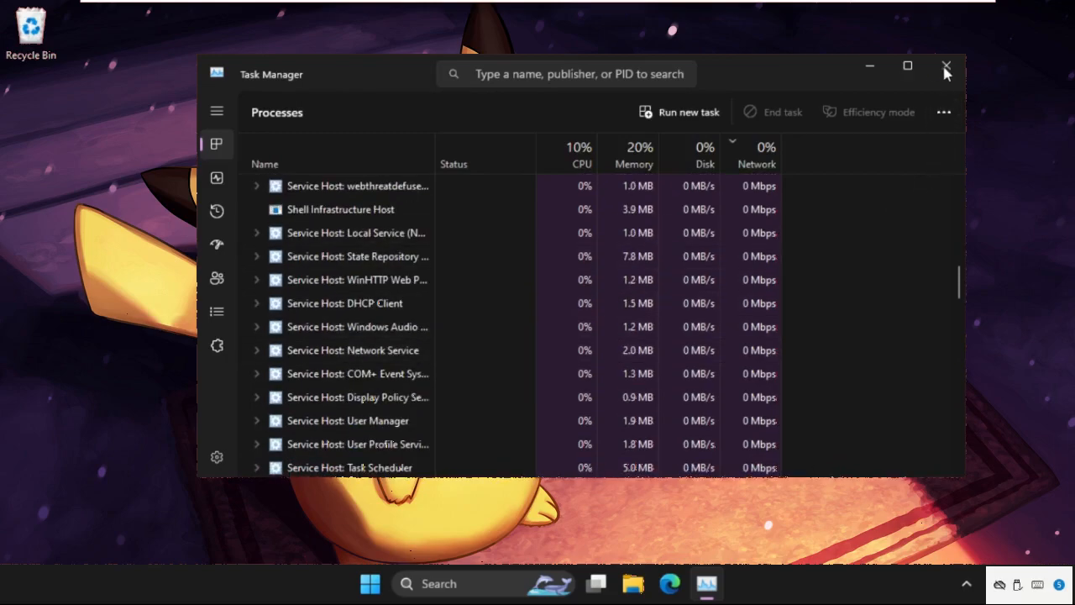
click(946, 65)
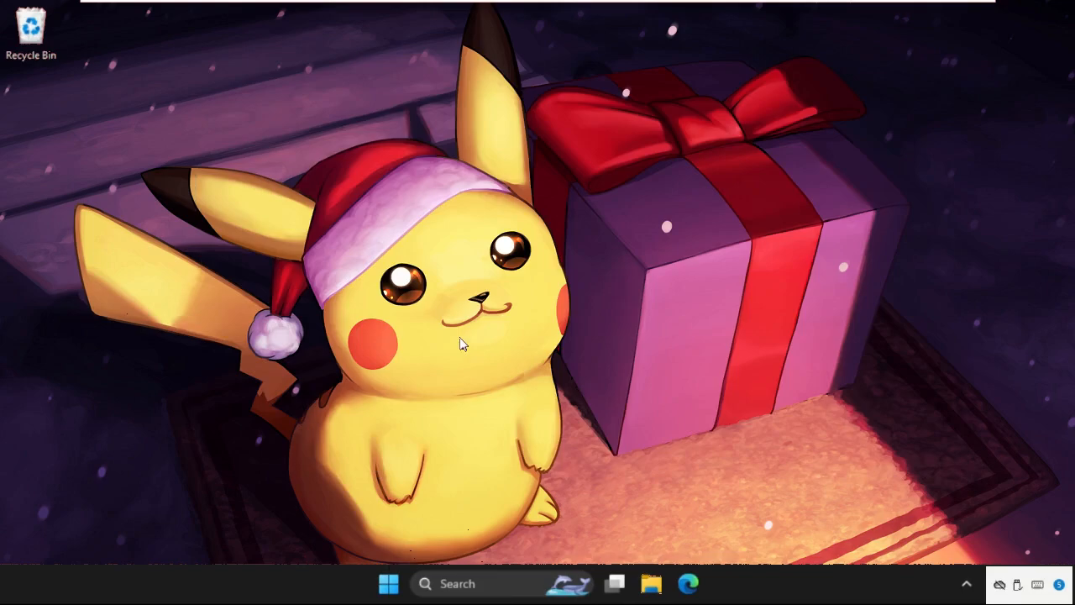
mouse_move(490, 361)
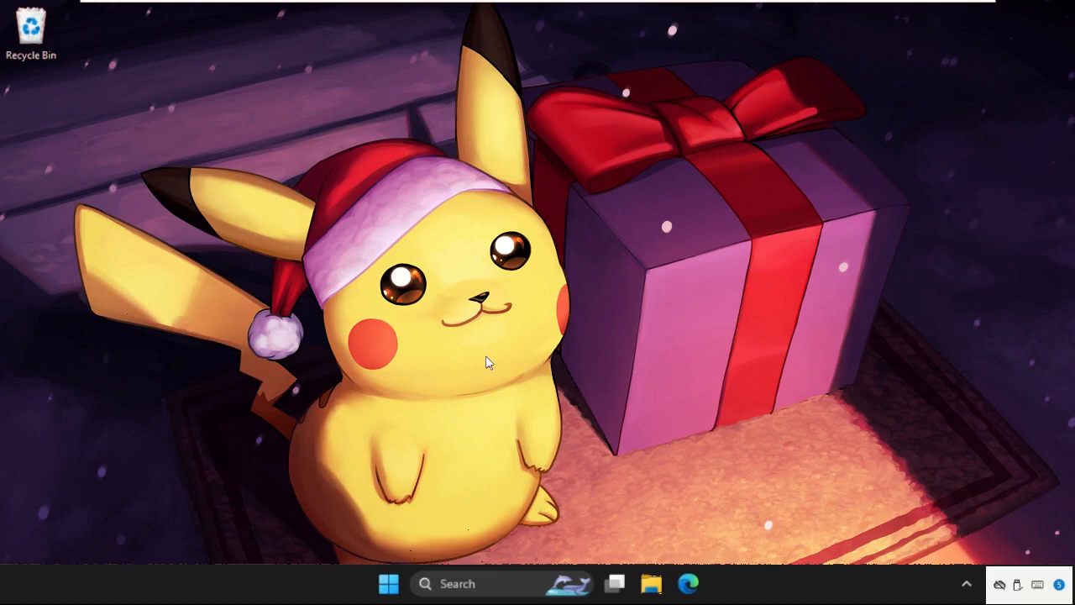